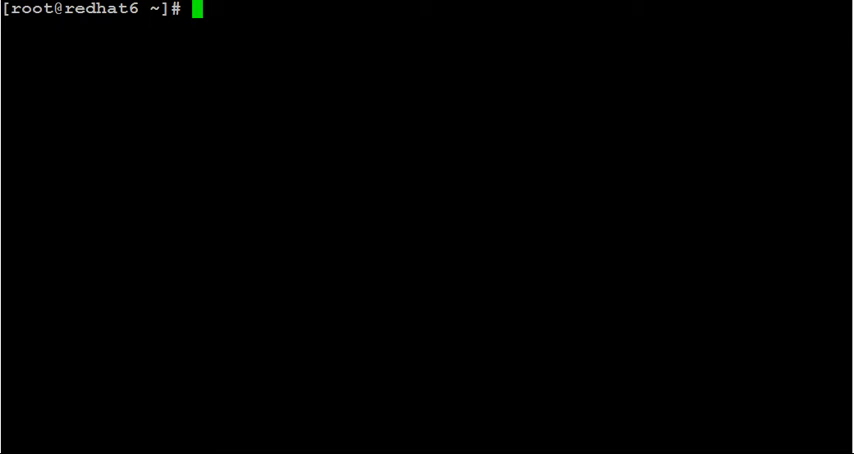
Launch ltmenu from the root shell to show the 'not licensed' status screen.
type("ltmenu")
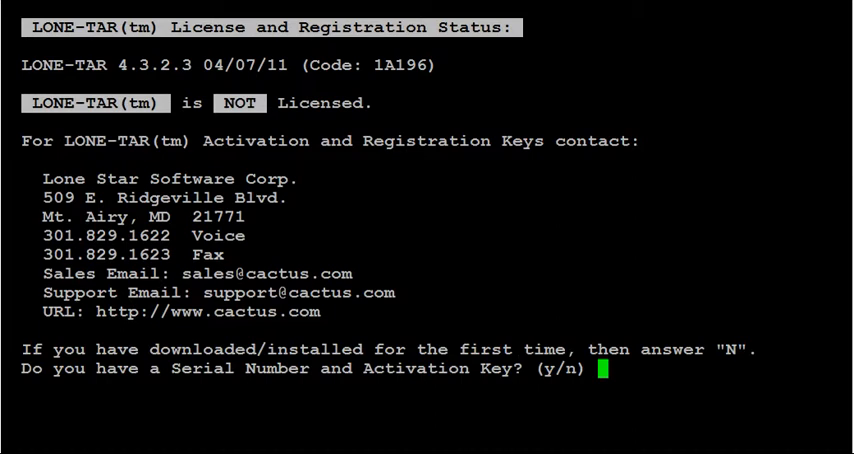
Answer yes to having a serial number and activation key and entering them now.
type("y")
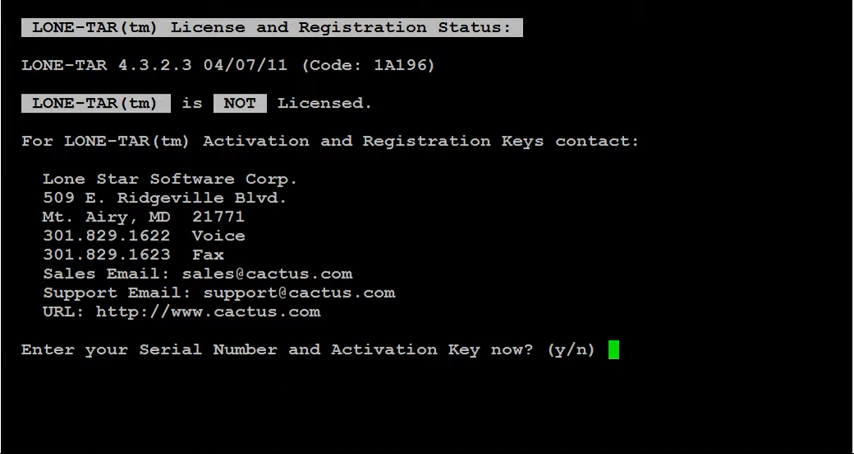
type("y")
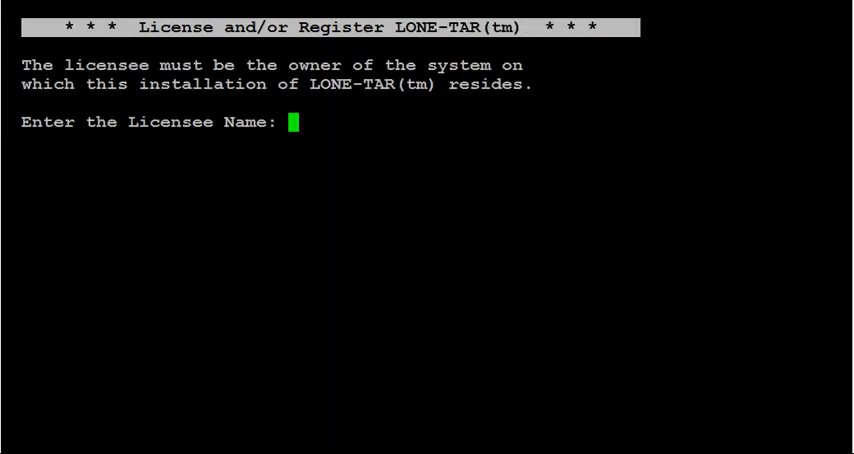
Enter 'Lone Star Software Corp.' as the licensee name.
type("Lon")
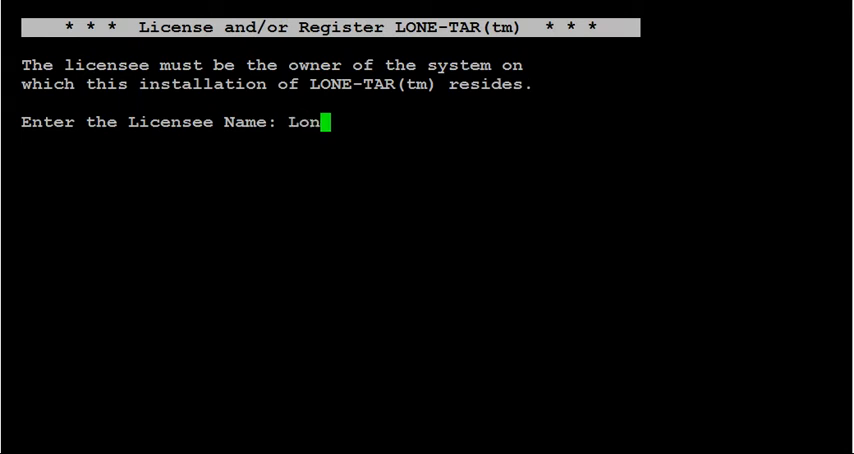
type("e Star S")
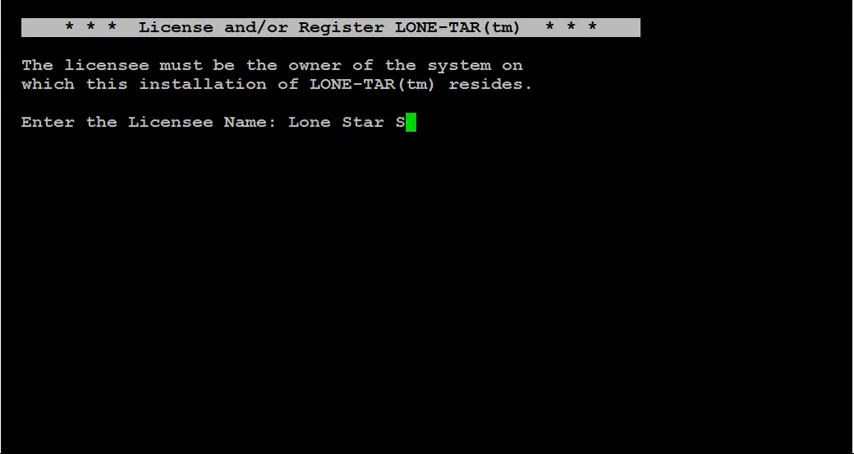
type("oftware Corp")
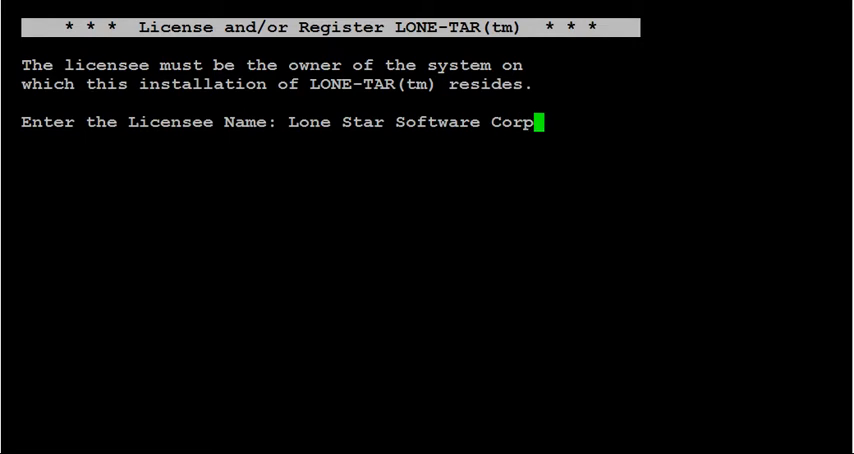
type(".")
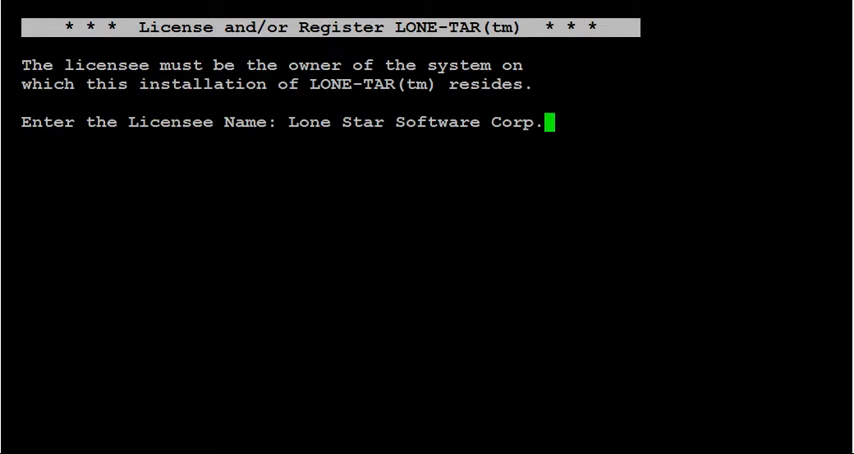
key("Return")
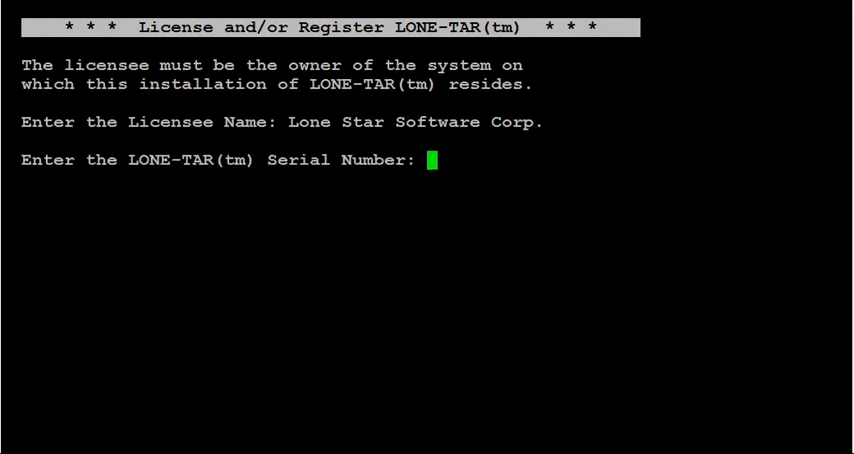
Enter serial number 123456 and confirm it as correct.
type("1234")
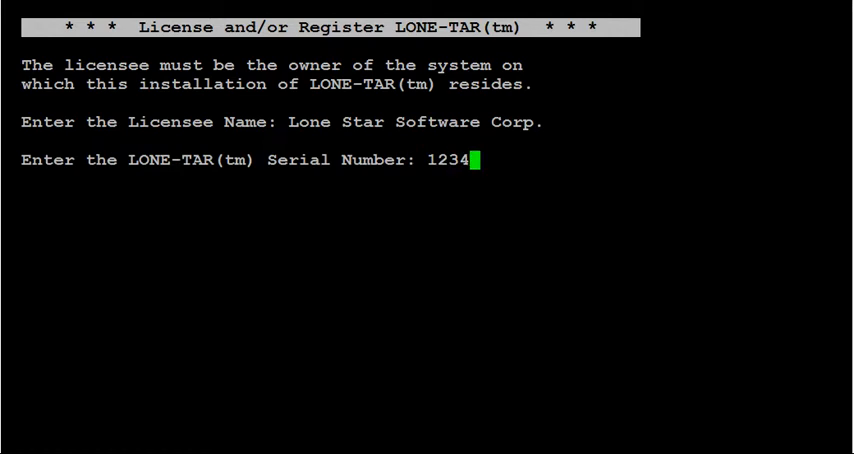
type("56")
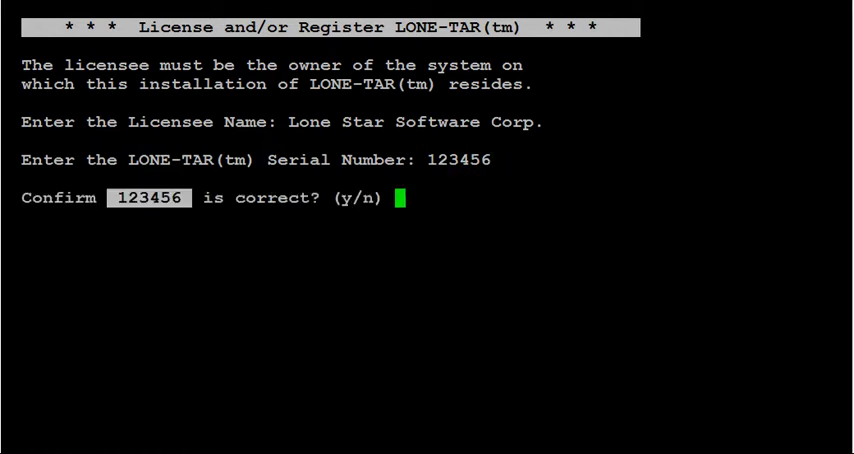
type("y")
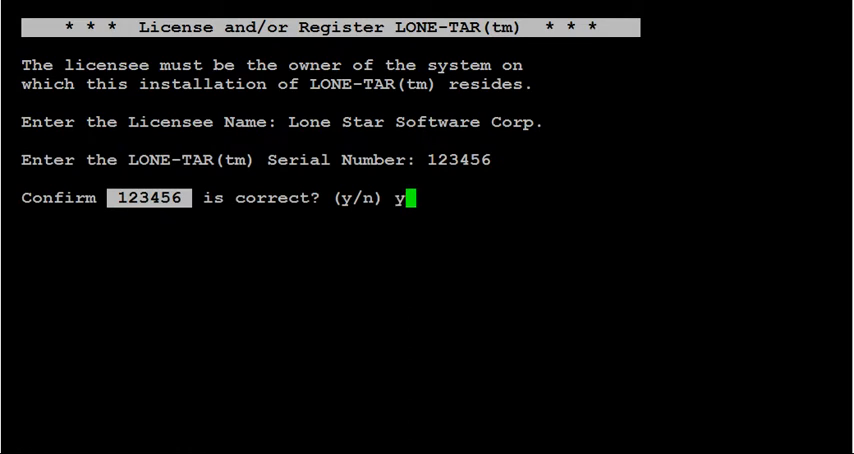
key("enter")
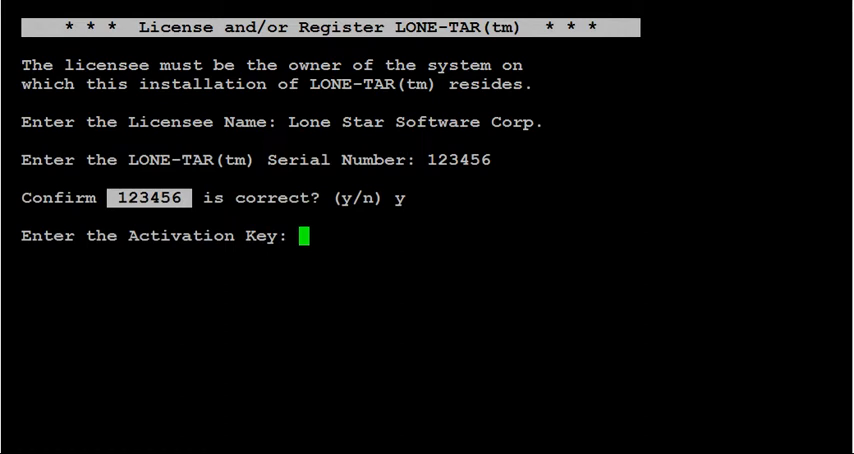
Enter activation key xxx-xxx-xxx-xxxx, confirm it, and answer yes to registering now.
type("xxx-x")
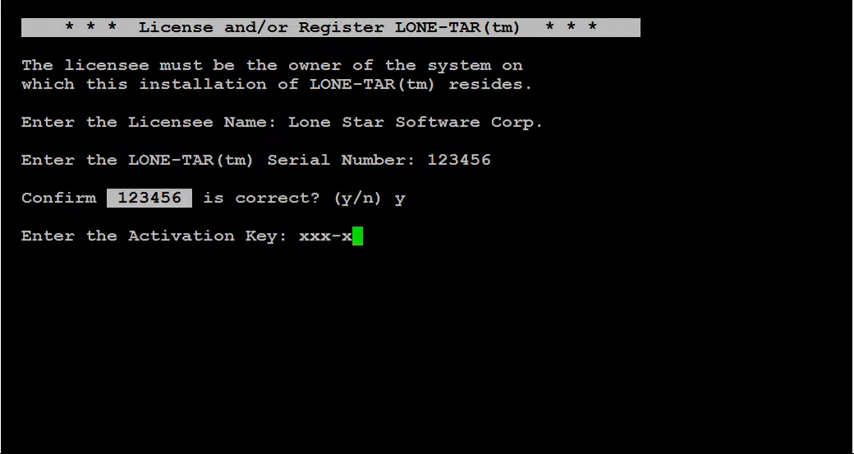
type("xx-xx")
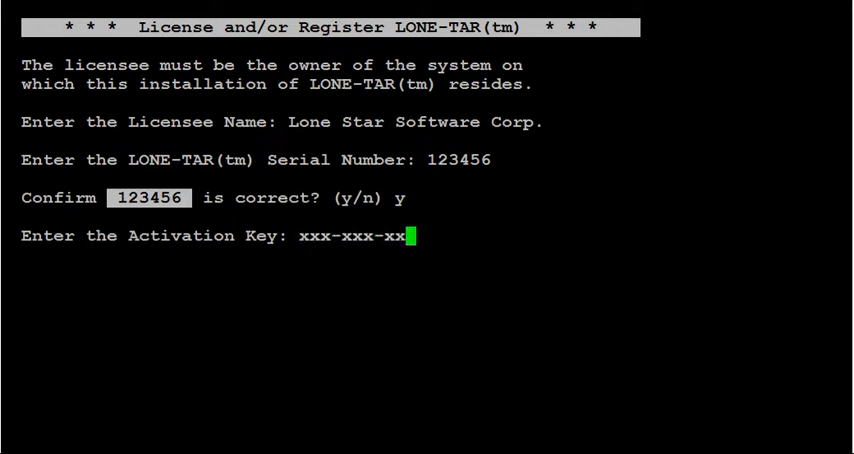
type("-xxx")
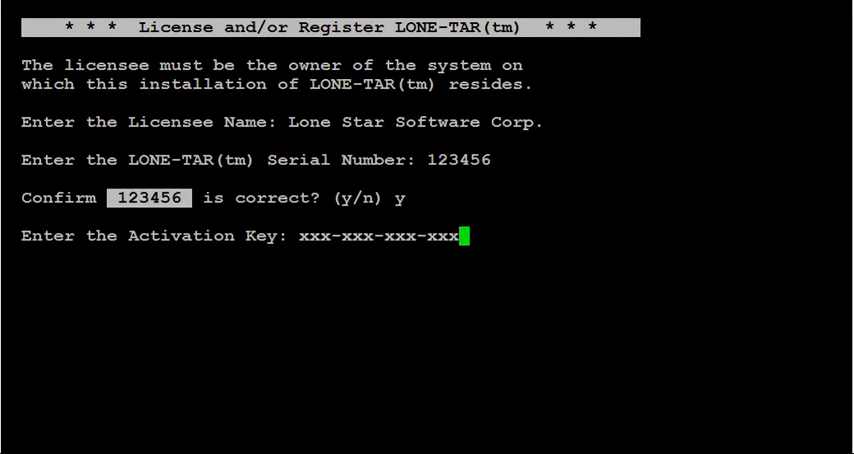
type("x")
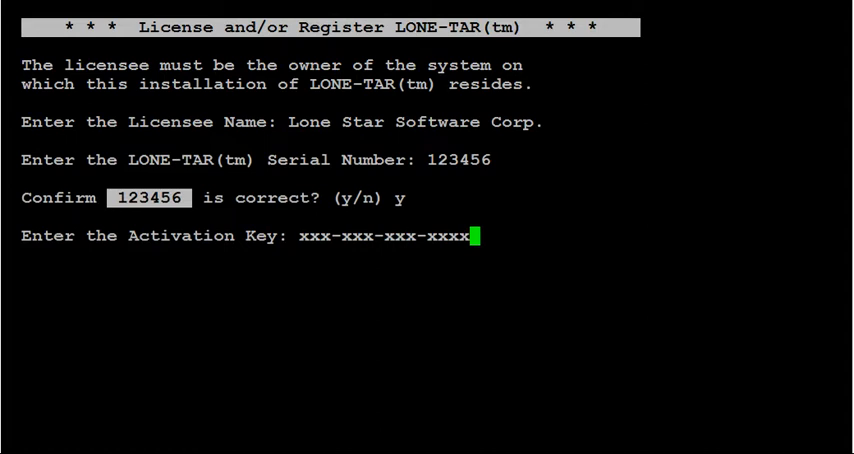
key("Enter")
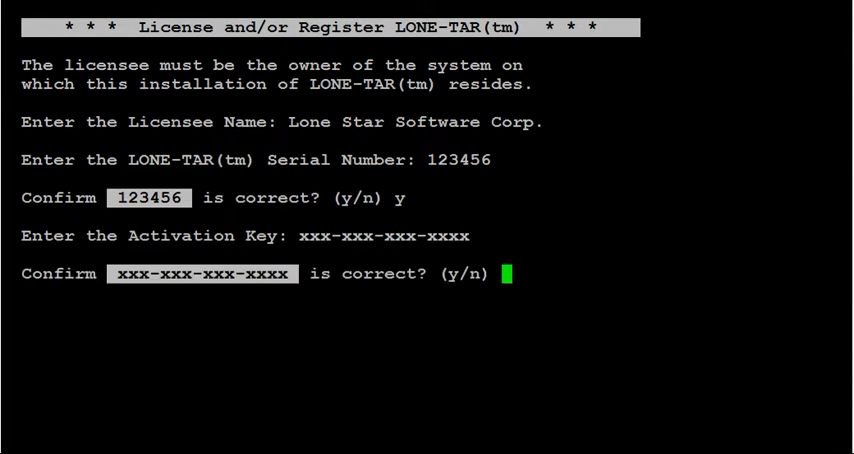
type("y")
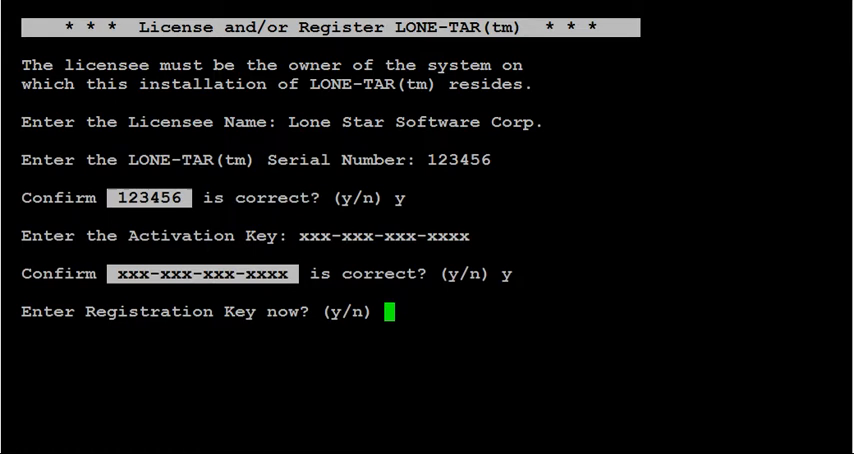
type("y")
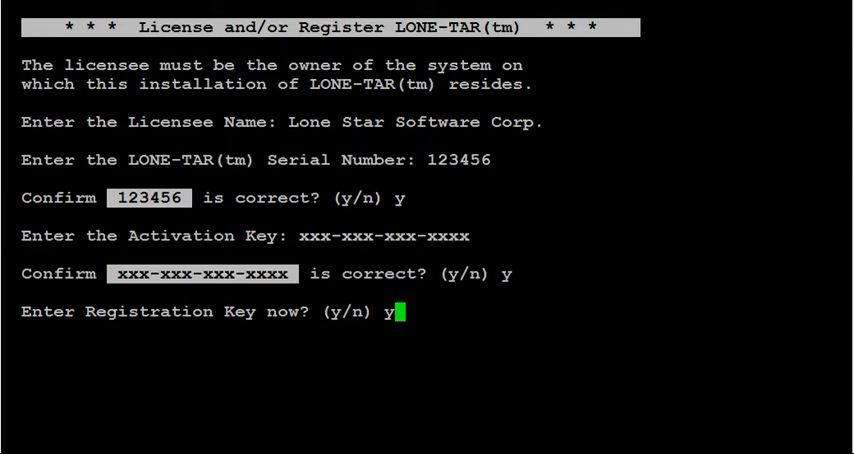
Submit the yes answer to show the license summary and registration key prompt.
key("Return")
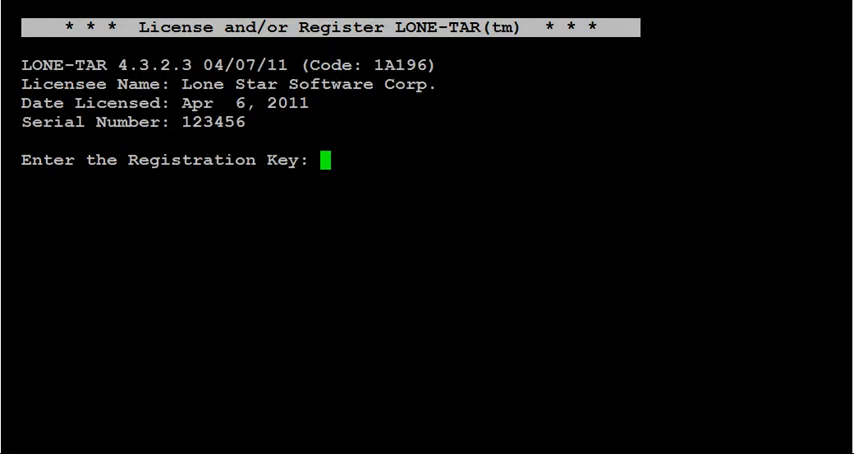
Enter registration key x-xxxxxx-xxxxxx-xxxx and confirm it as correct.
type("x-")
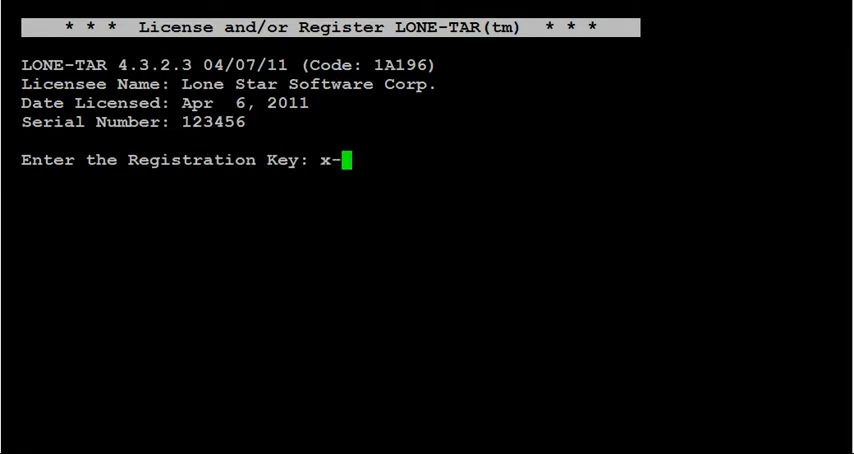
type("xx")
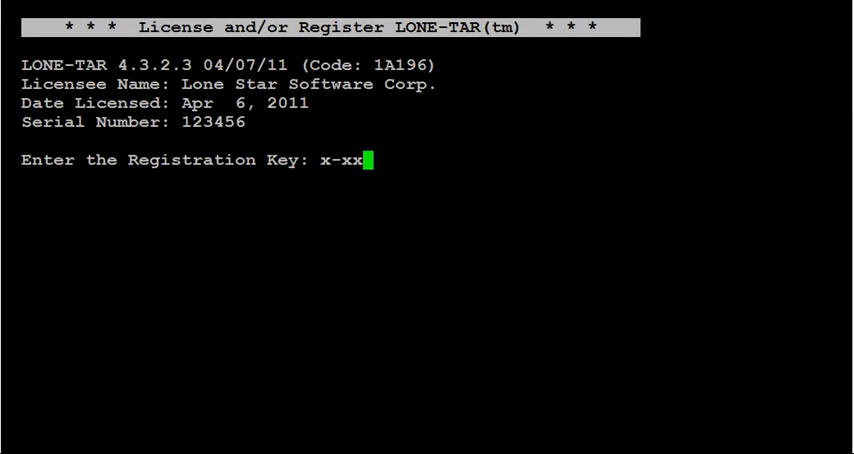
type("xxxx-")
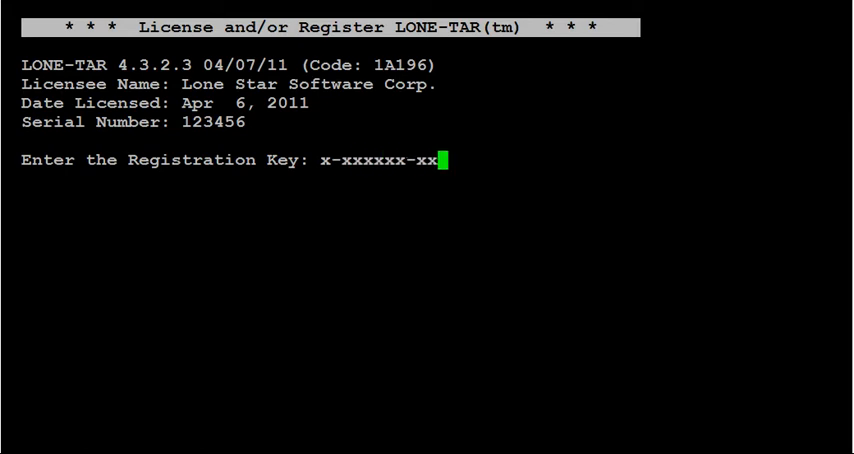
type("xxxx")
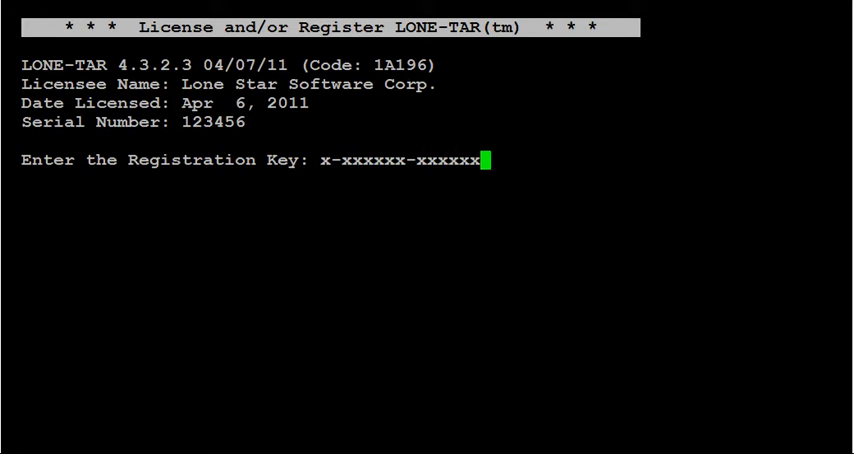
type("-xxxx")
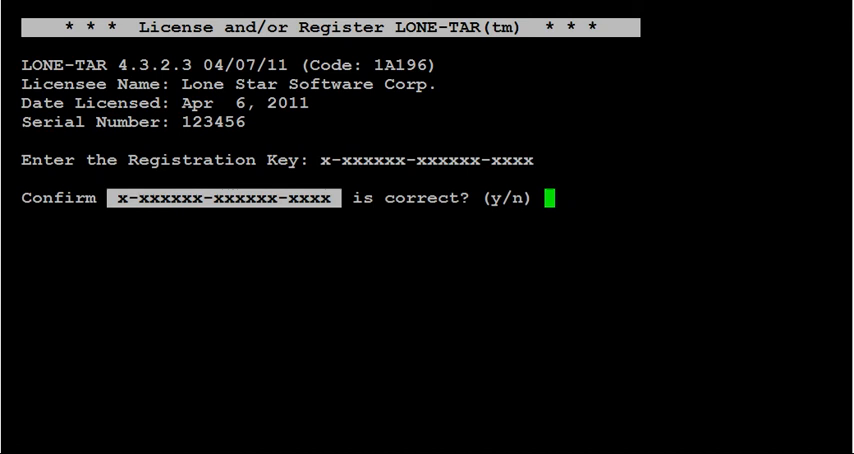
type("y")
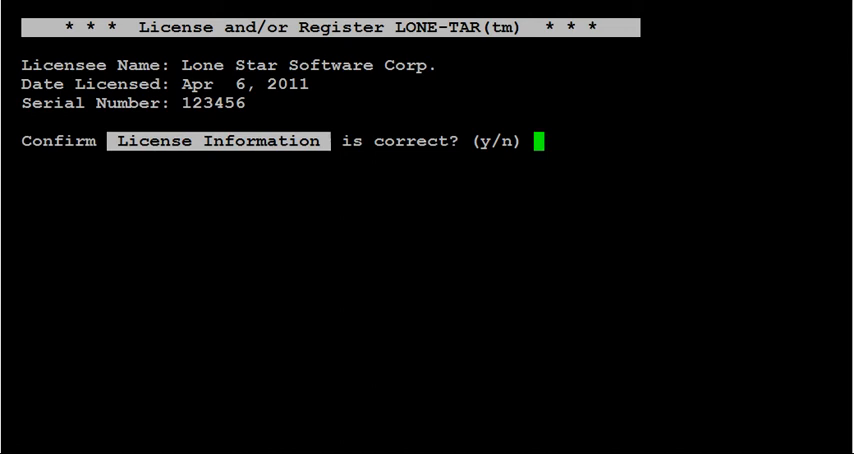
Answer yes to confirm the licensee, license date and serial number are correct.
type("y")
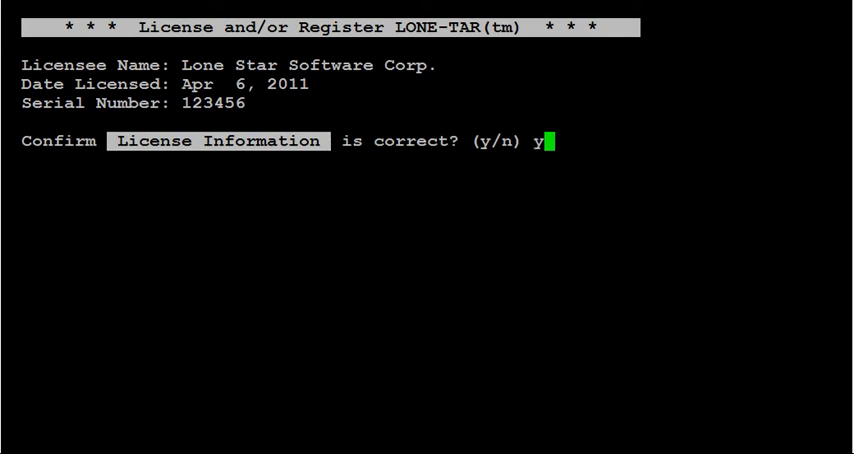